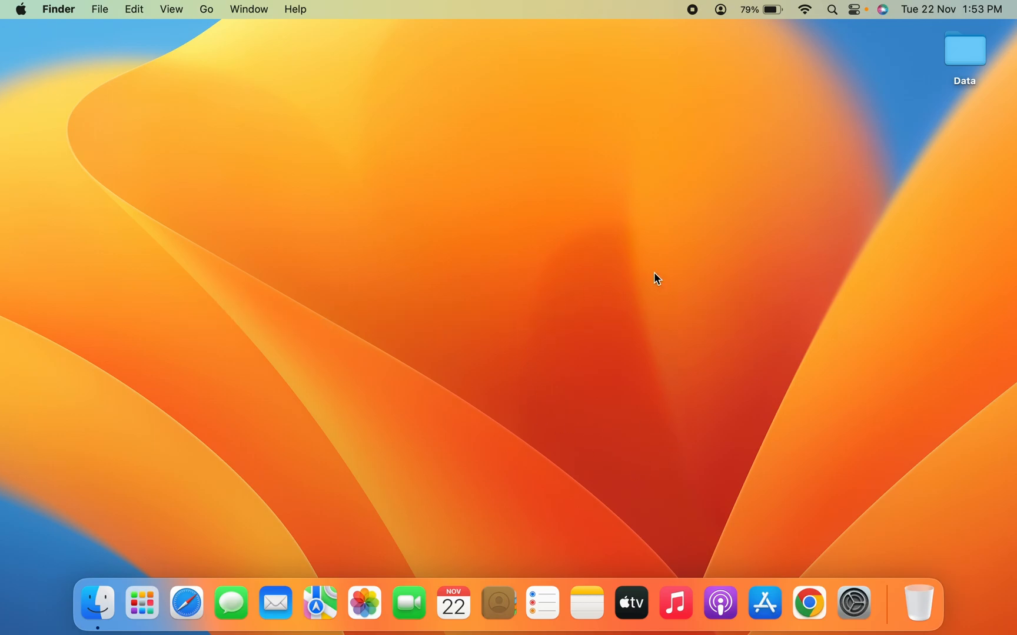
{"action": "mouse_move", "coordinate": [815, 20]}
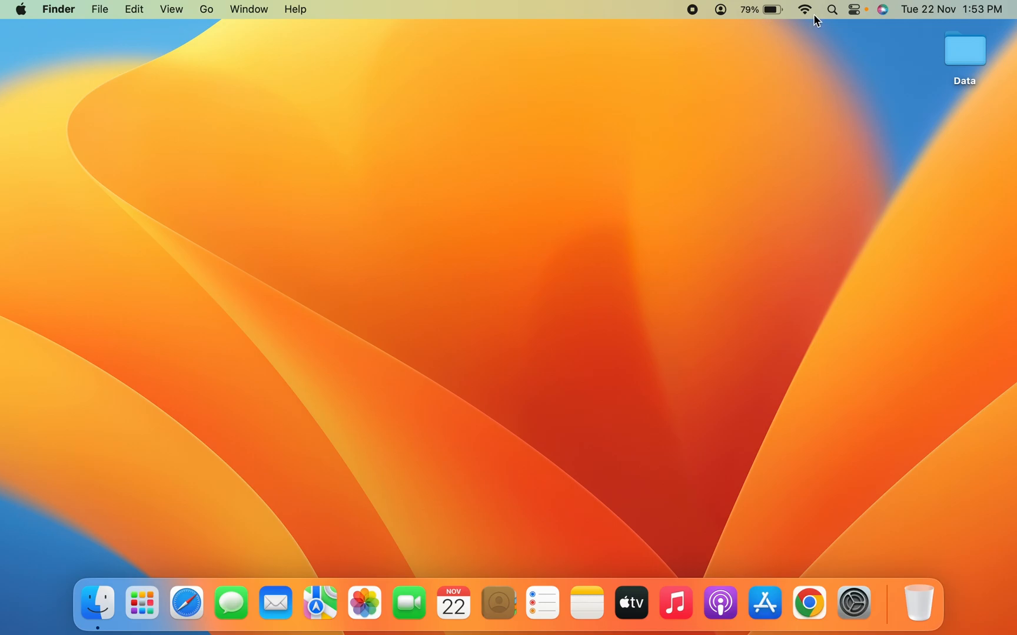
{"action": "mouse_move", "coordinate": [807, 14]}
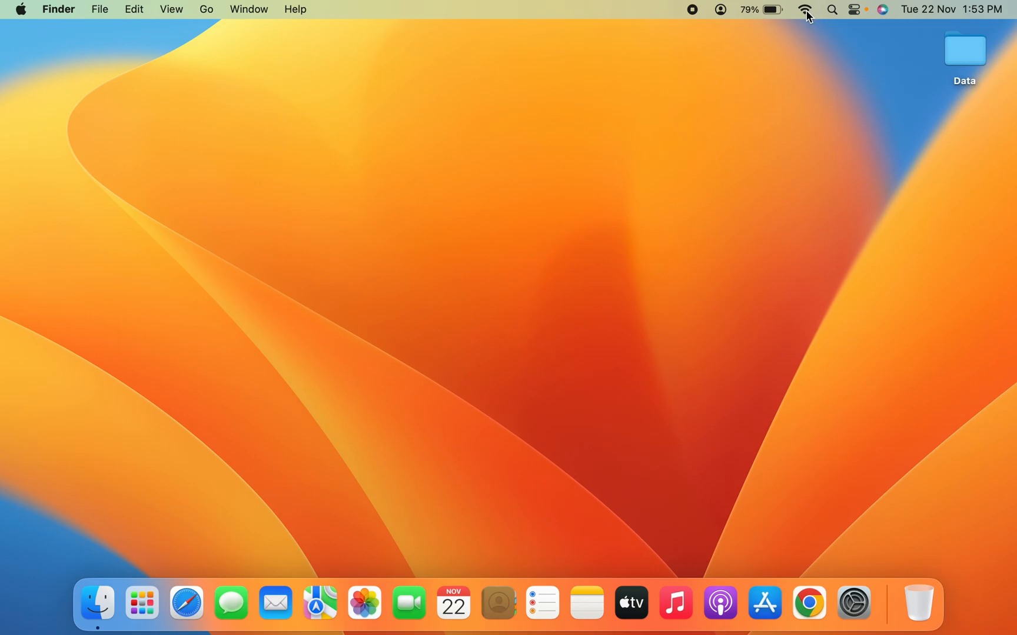
Show the menu-bar Wi‑Fi list with known networks VS_Guest and ZTE_2.4G_26HDha.
{"action": "left_click", "coordinate": [804, 9]}
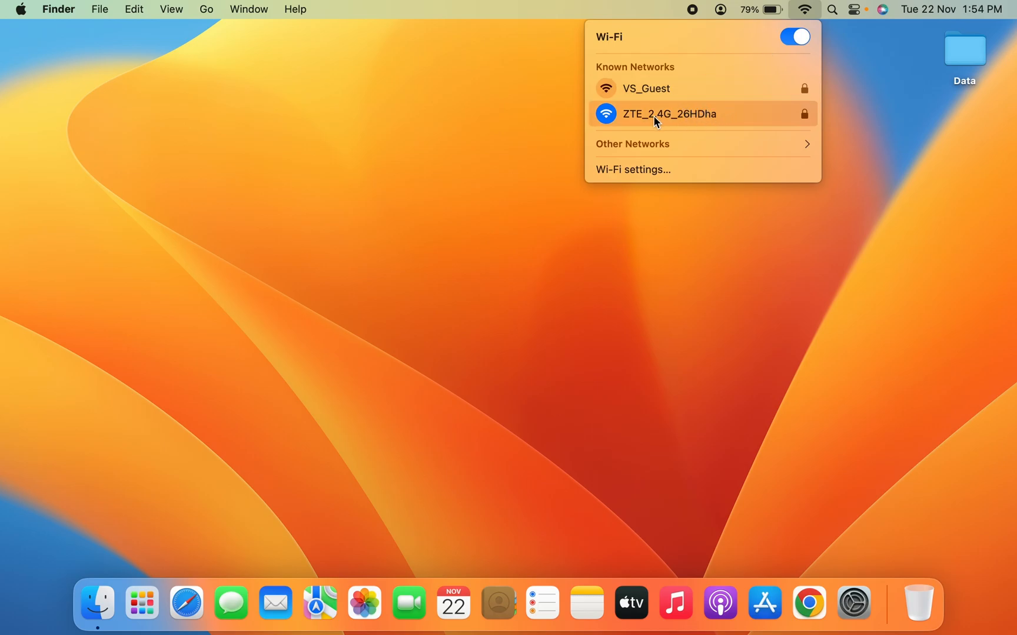
{"action": "mouse_move", "coordinate": [608, 73]}
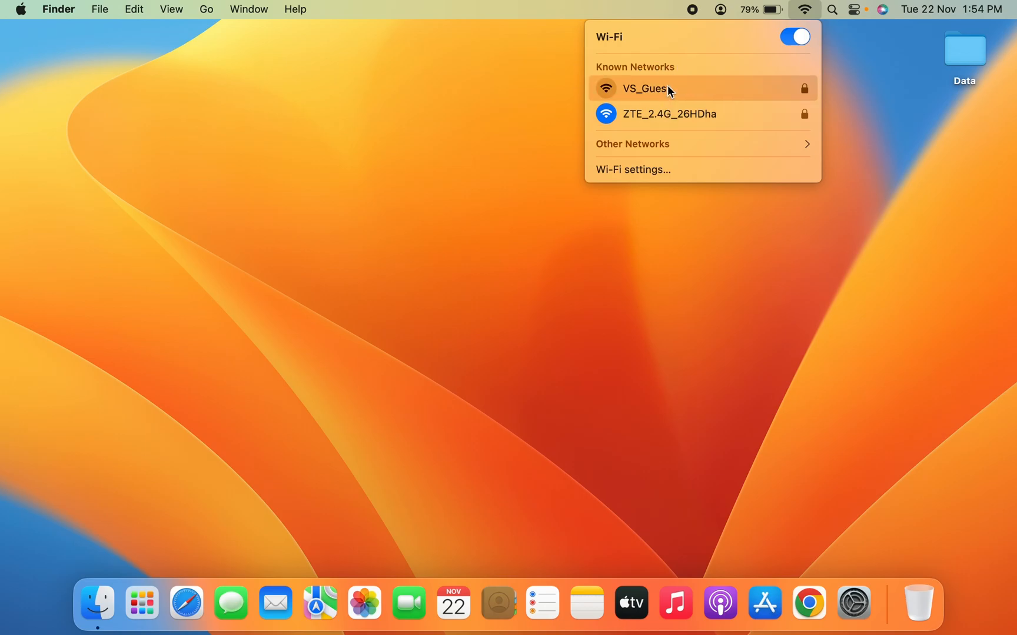
{"action": "mouse_move", "coordinate": [674, 95]}
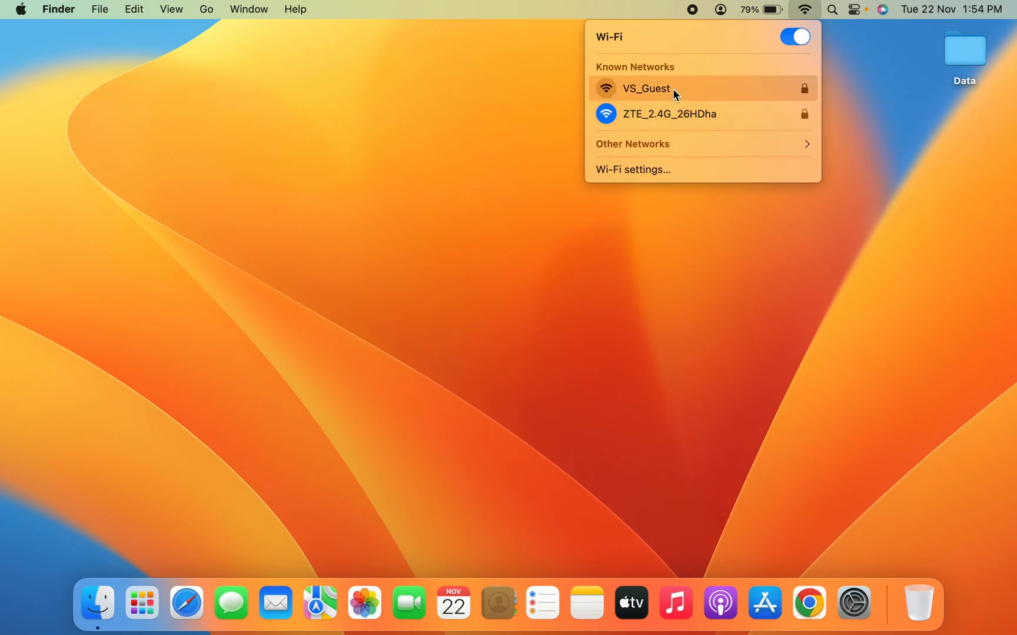
{"action": "mouse_move", "coordinate": [559, 213]}
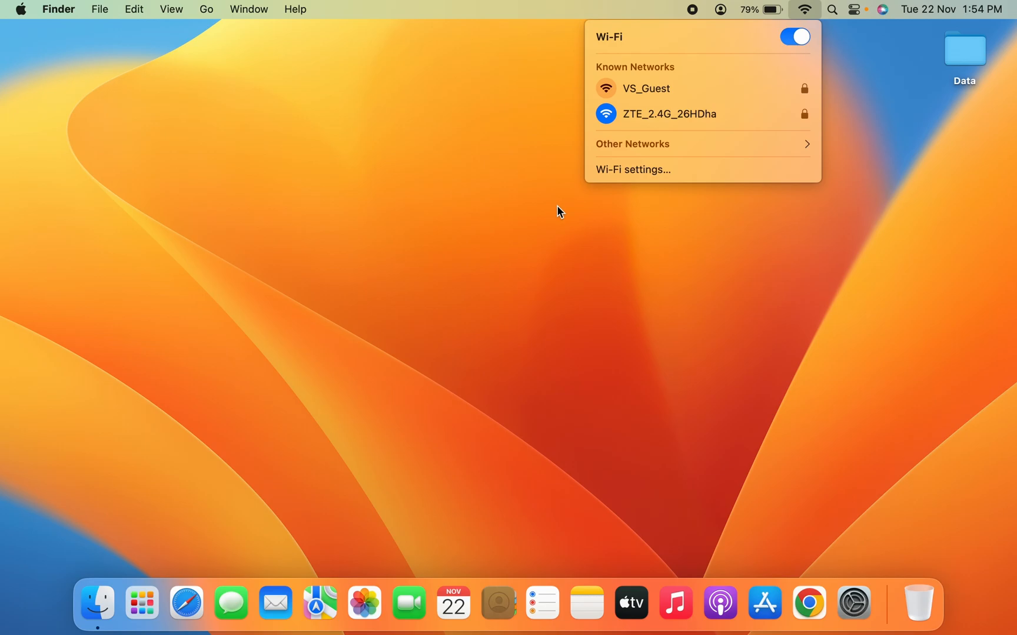
{"action": "mouse_move", "coordinate": [607, 194]}
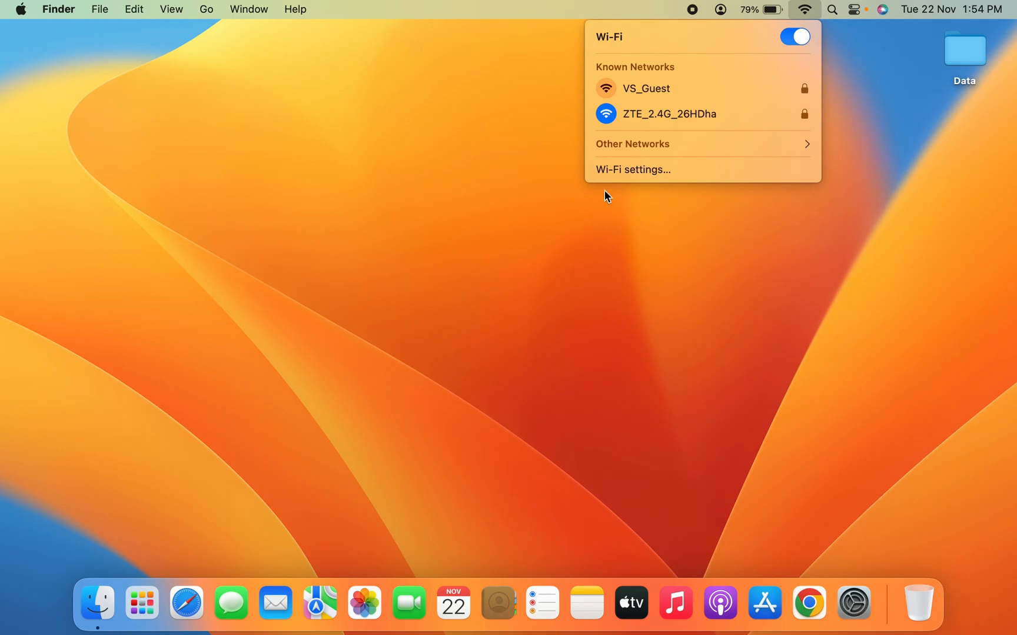
{"action": "mouse_move", "coordinate": [633, 169]}
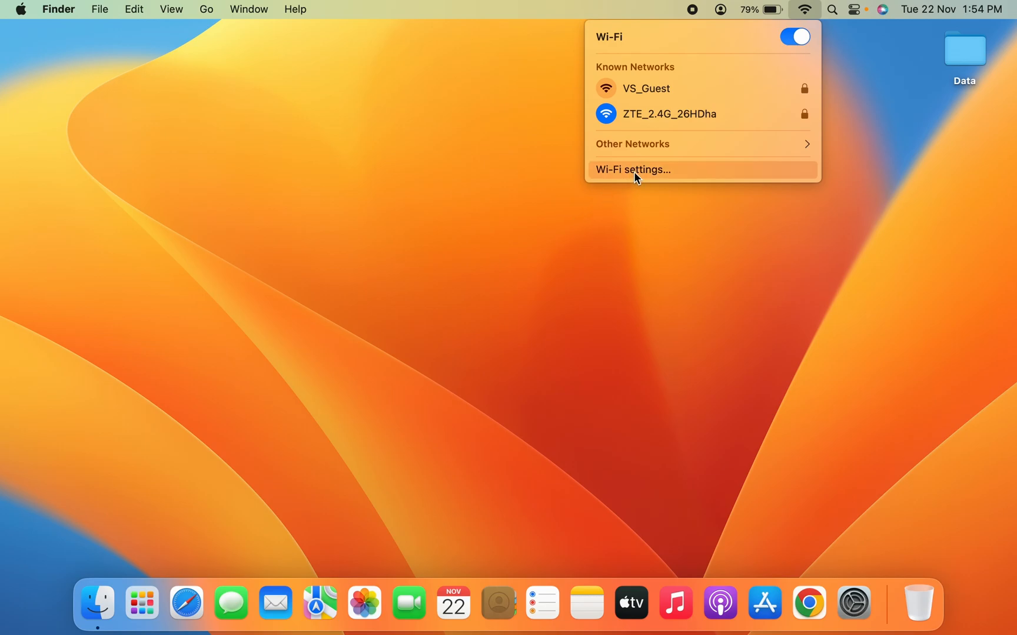
Bring up the Wi‑Fi pane listing ZTE_2.4G_26HDha connected plus the other known networks.
{"action": "left_click", "coordinate": [632, 170]}
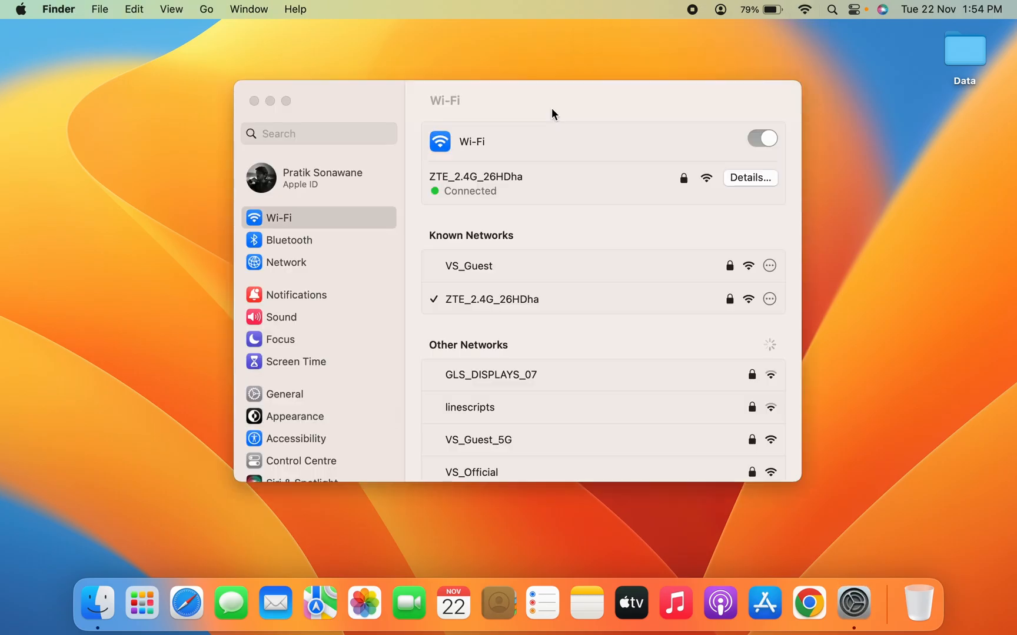
{"action": "mouse_move", "coordinate": [575, 119]}
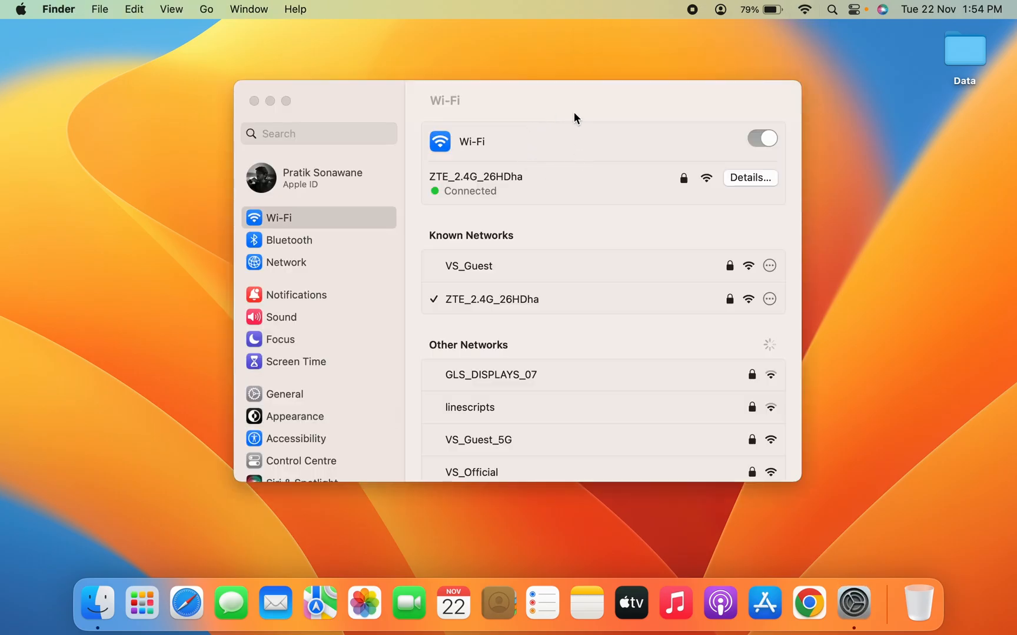
{"action": "scroll", "scroll_direction": "down", "scroll_amount": 3}
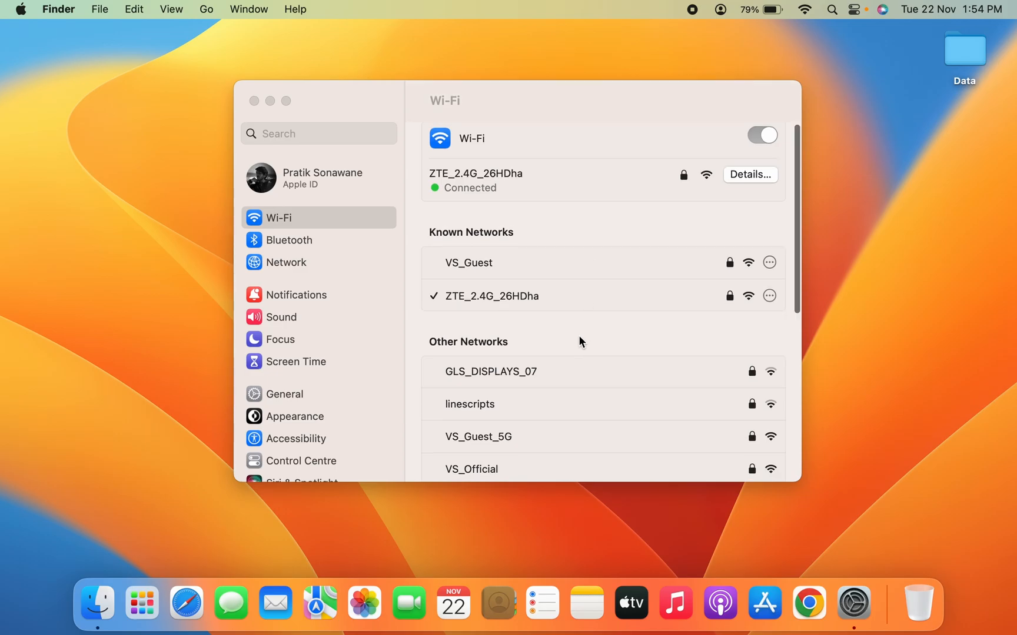
{"action": "mouse_move", "coordinate": [454, 244]}
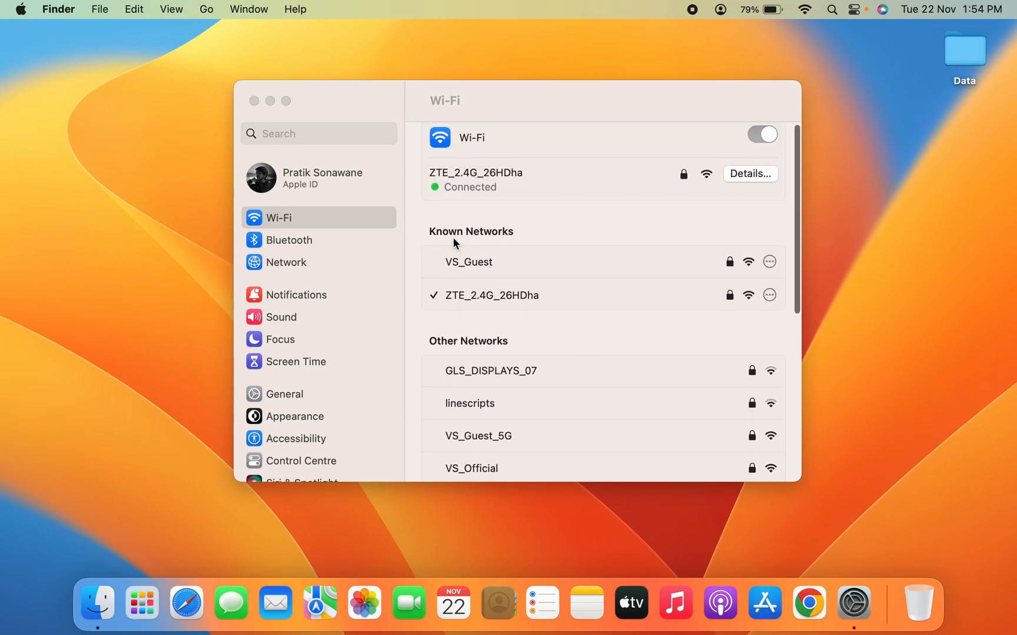
{"action": "mouse_move", "coordinate": [522, 251]}
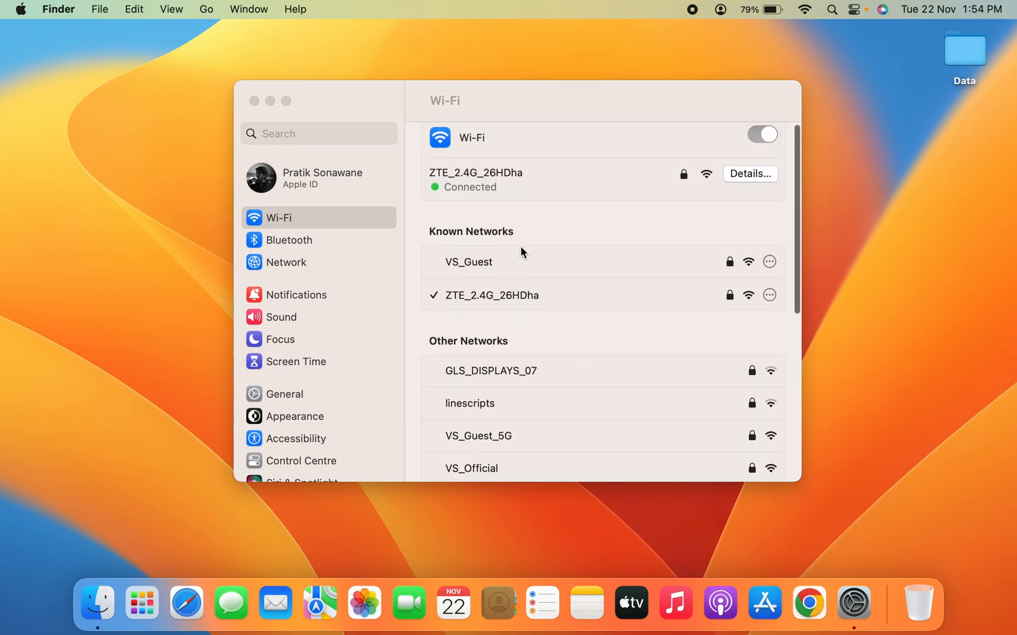
{"action": "mouse_move", "coordinate": [560, 232]}
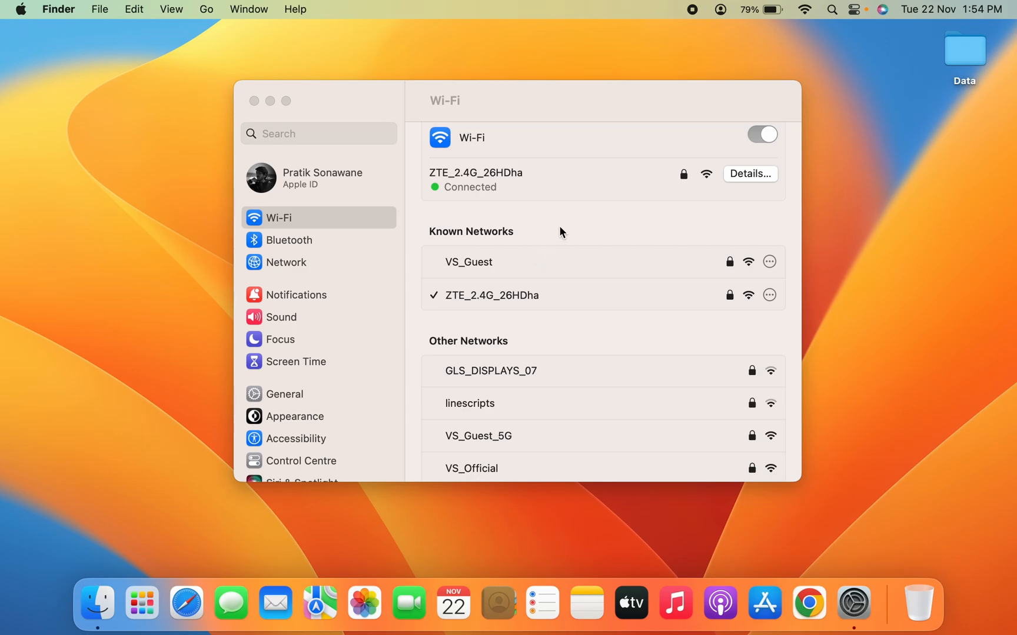
{"action": "mouse_move", "coordinate": [440, 189]}
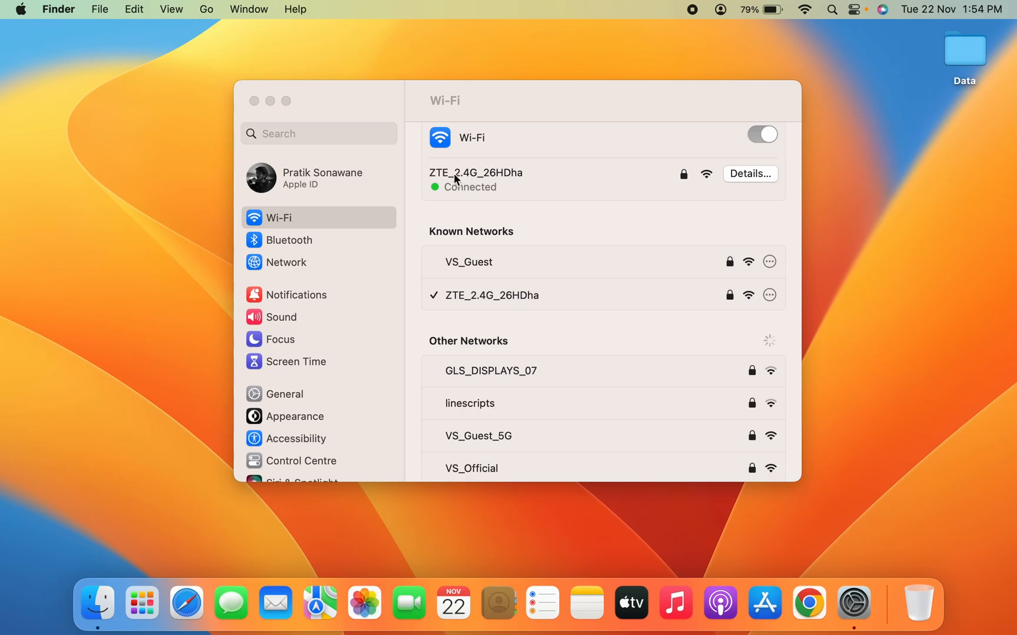
{"action": "mouse_move", "coordinate": [528, 180]}
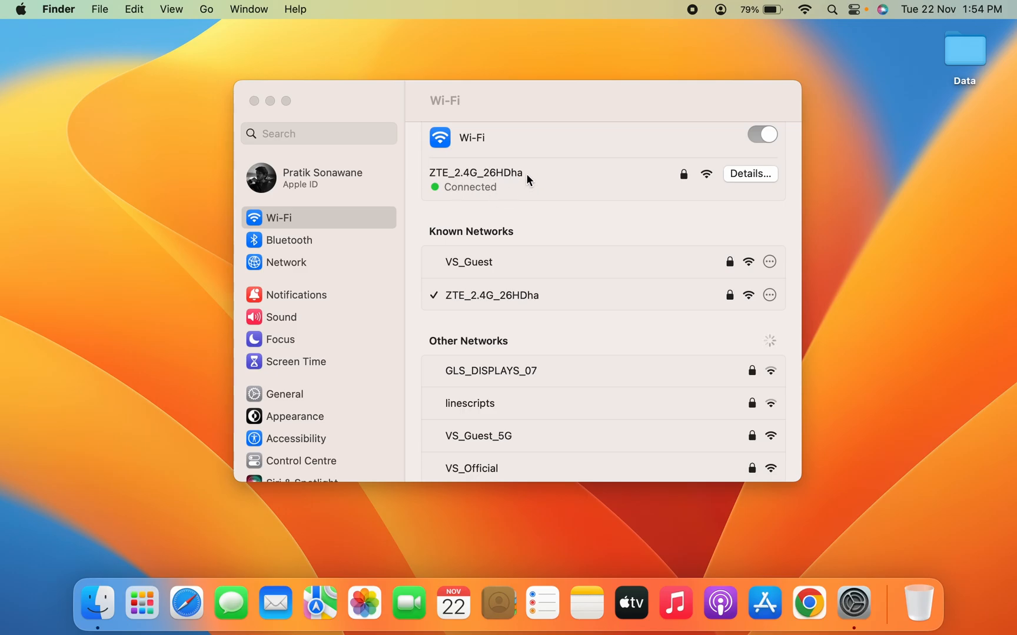
{"action": "mouse_move", "coordinate": [747, 182]}
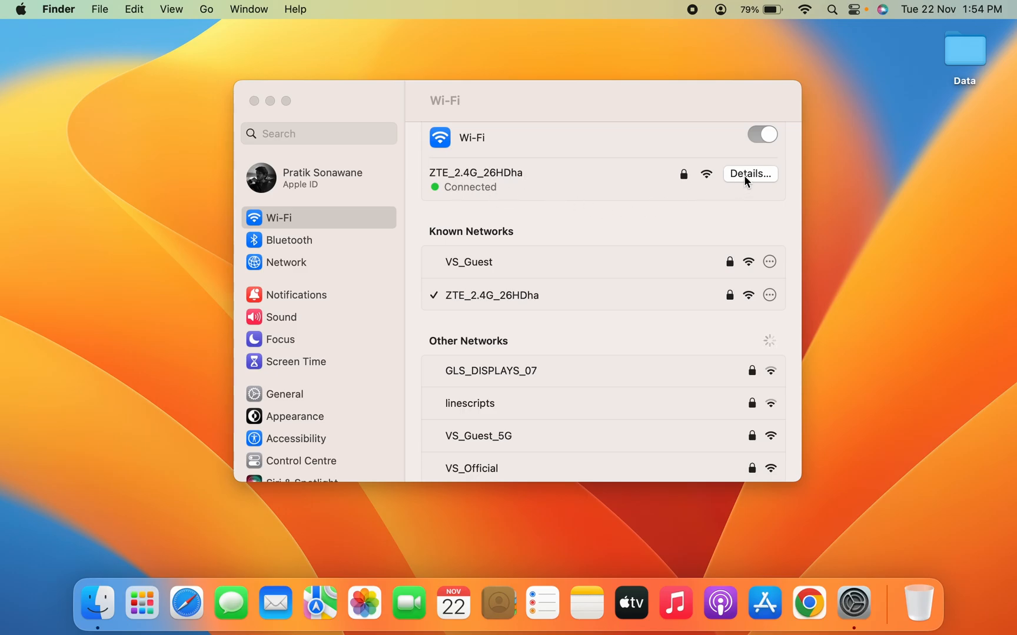
Forget the connected ZTE_2.4G_26HDha network from its details sheet and confirm Remove.
{"action": "left_click", "coordinate": [748, 173]}
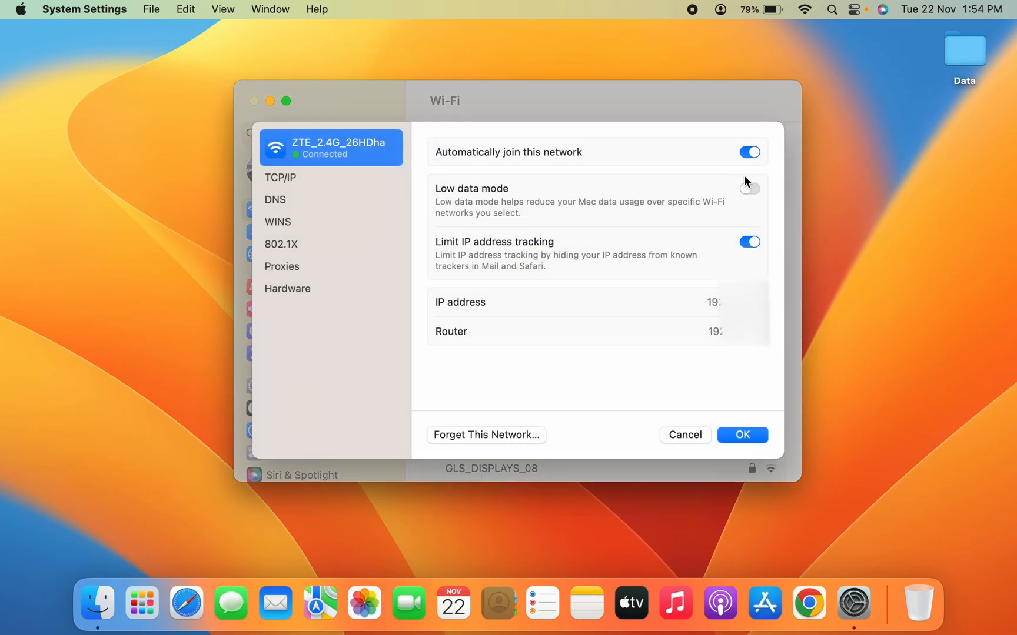
{"action": "mouse_move", "coordinate": [493, 435]}
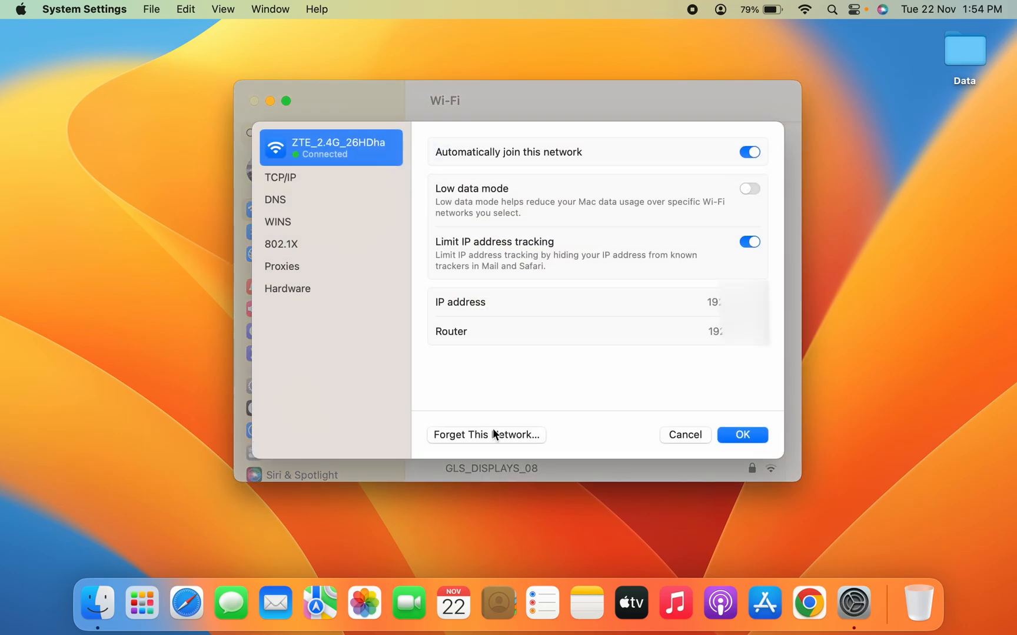
{"action": "mouse_move", "coordinate": [443, 403]}
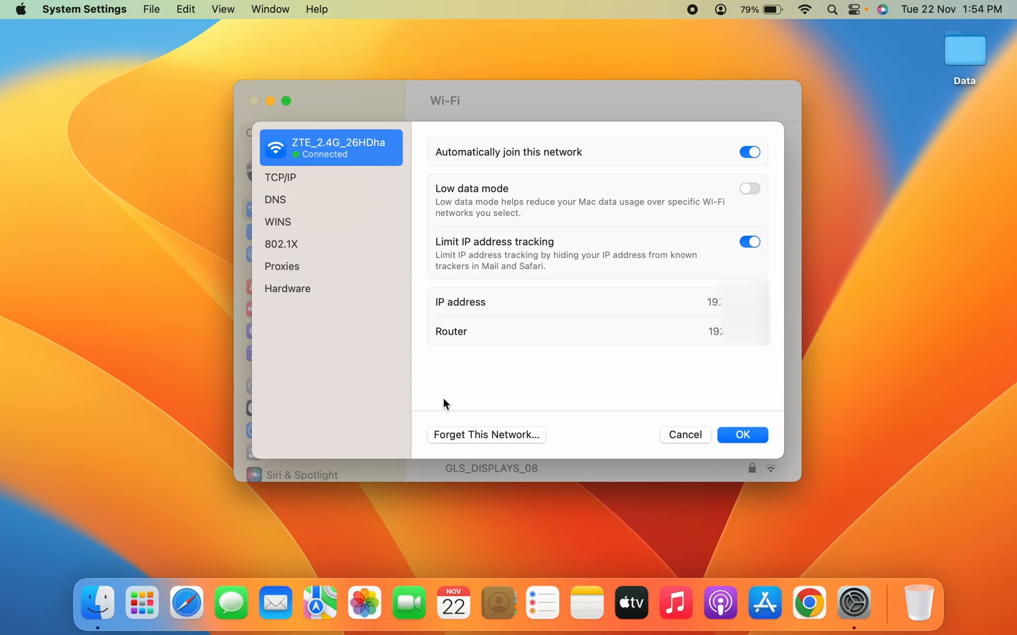
{"action": "mouse_move", "coordinate": [504, 446]}
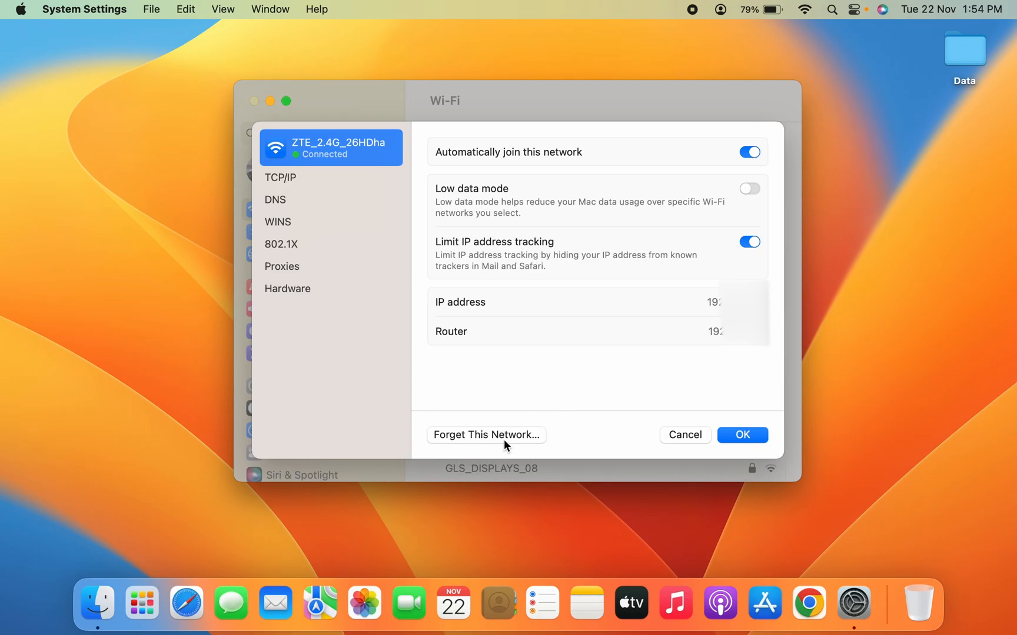
{"action": "mouse_move", "coordinate": [494, 446]}
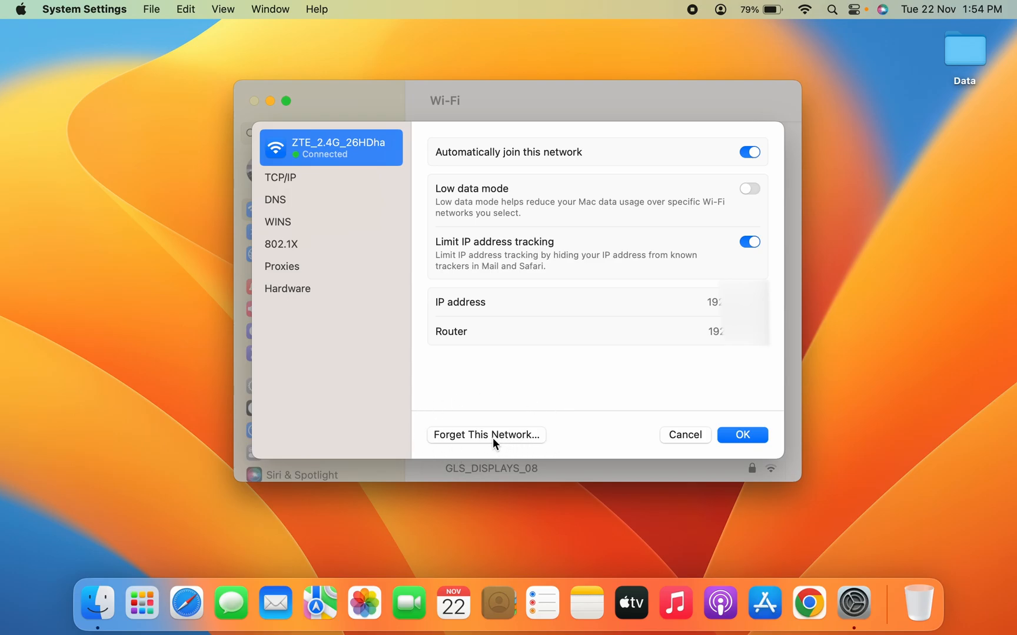
{"action": "mouse_move", "coordinate": [562, 202]}
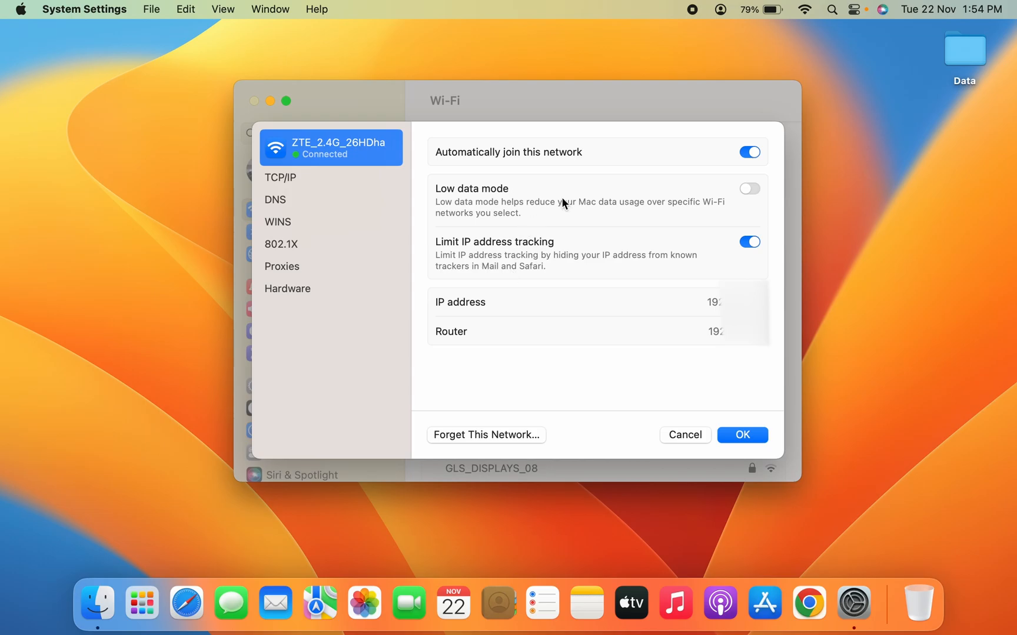
{"action": "mouse_move", "coordinate": [606, 142]}
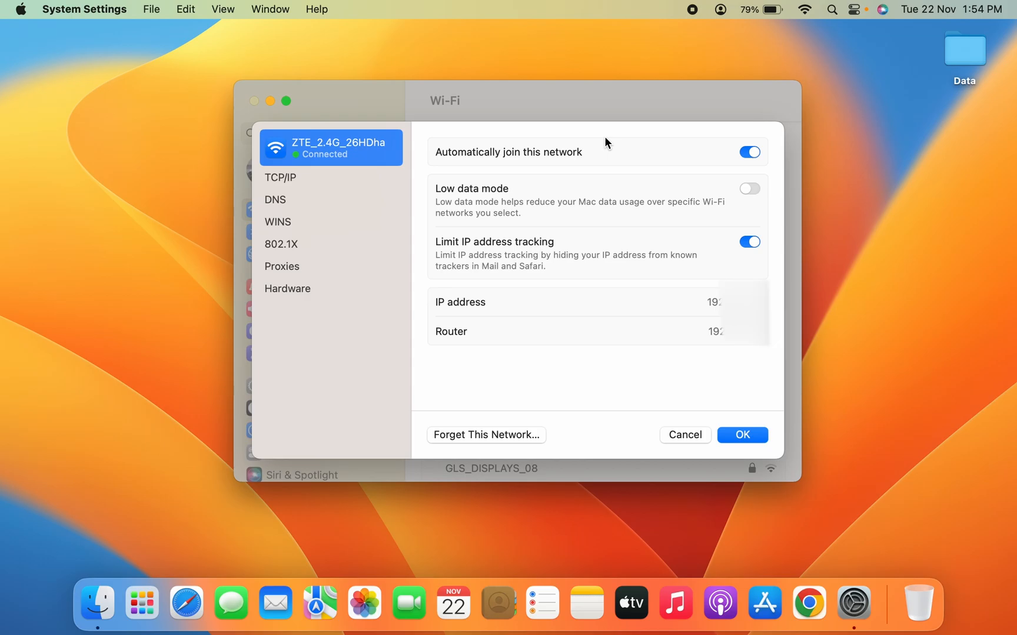
{"action": "mouse_move", "coordinate": [496, 437]}
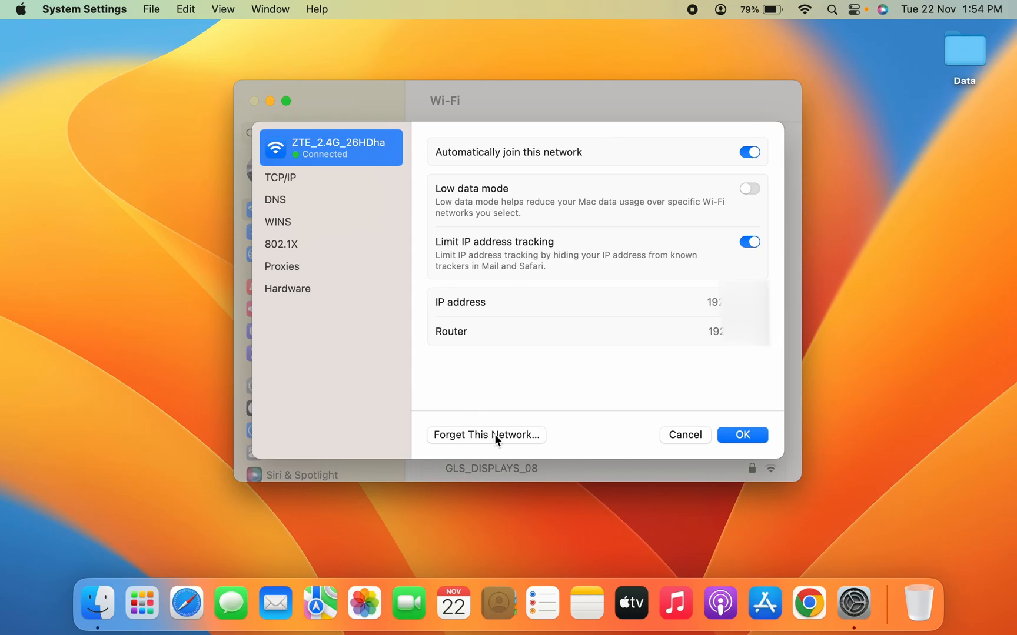
{"action": "left_click", "coordinate": [485, 435]}
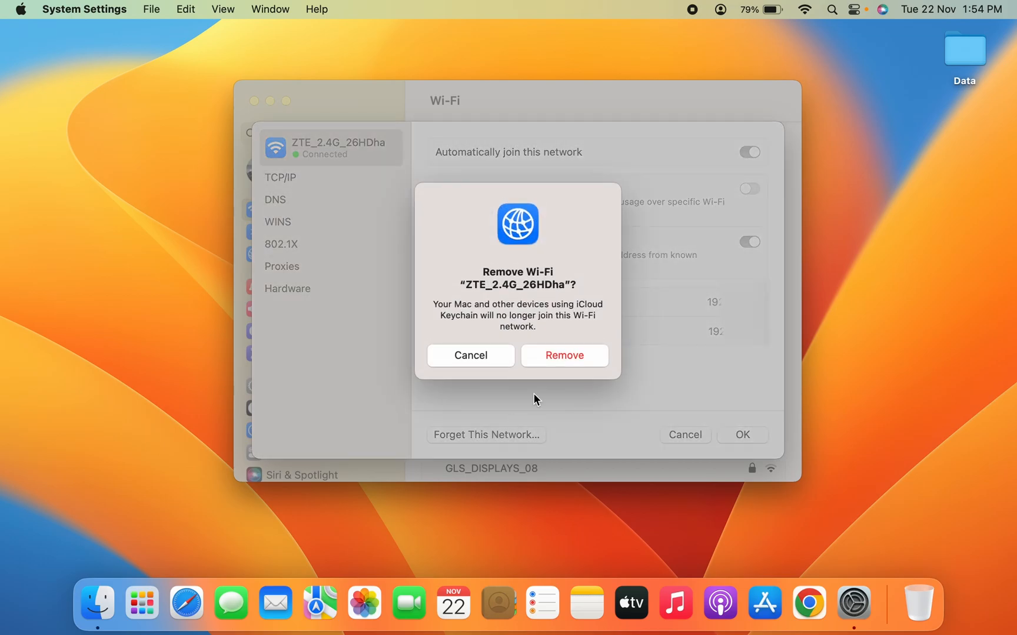
{"action": "mouse_move", "coordinate": [561, 403]}
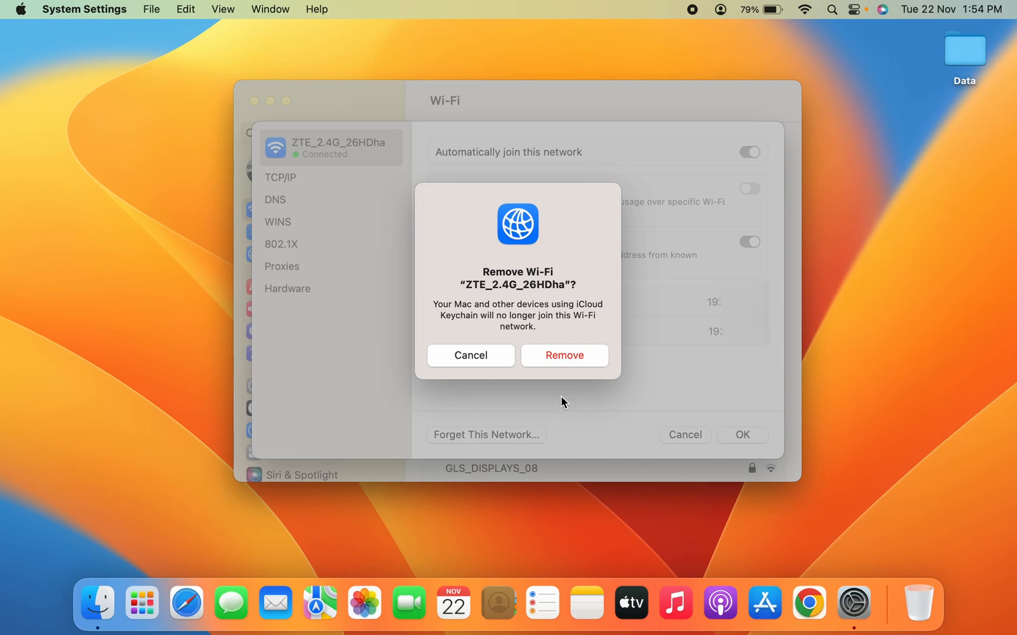
{"action": "mouse_move", "coordinate": [574, 366]}
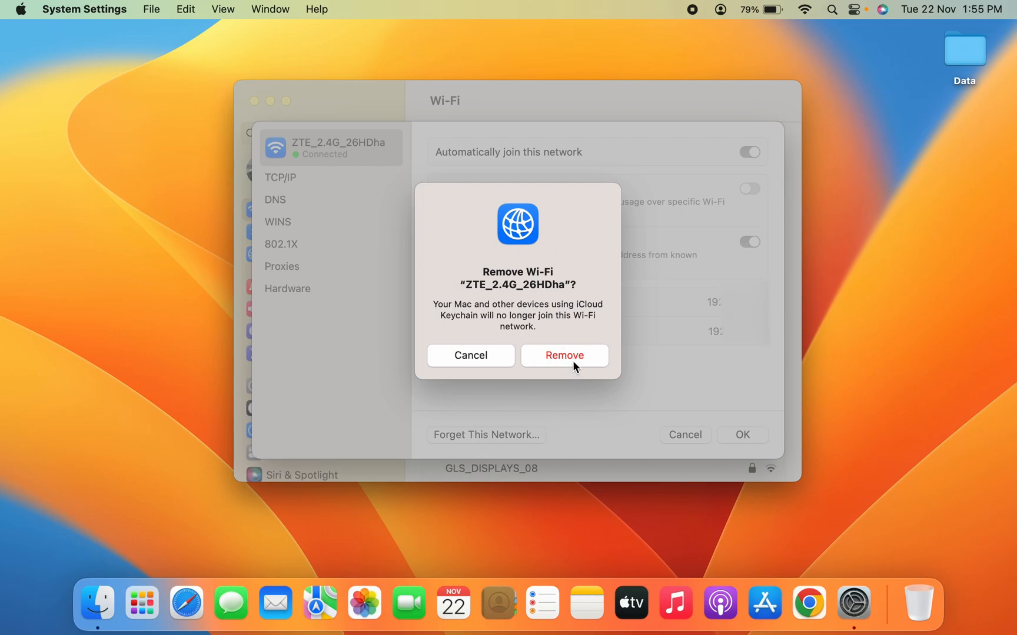
{"action": "left_click", "coordinate": [564, 355]}
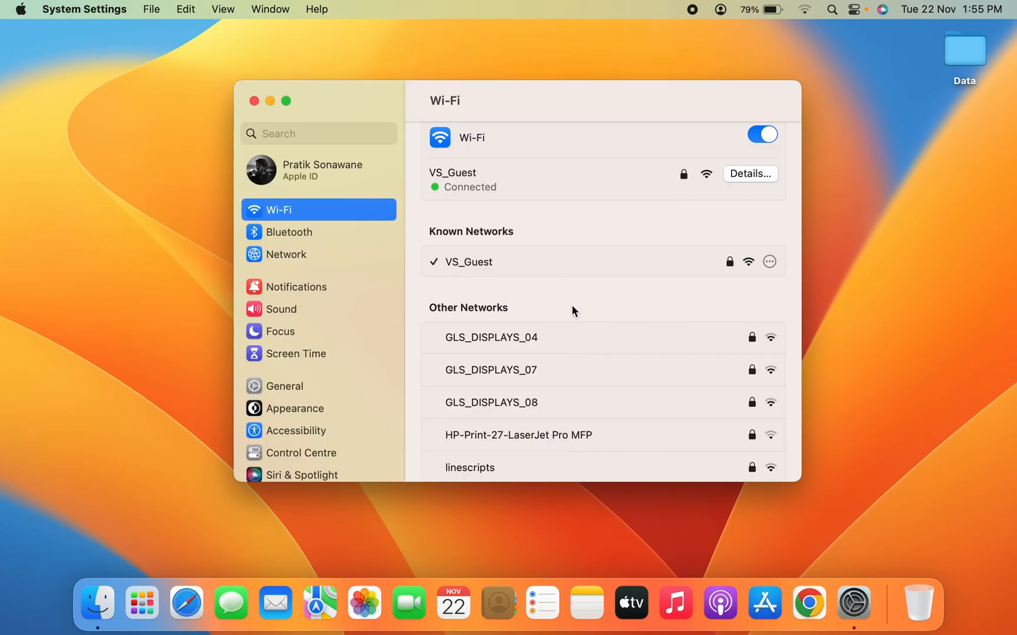
{"action": "mouse_move", "coordinate": [535, 193]}
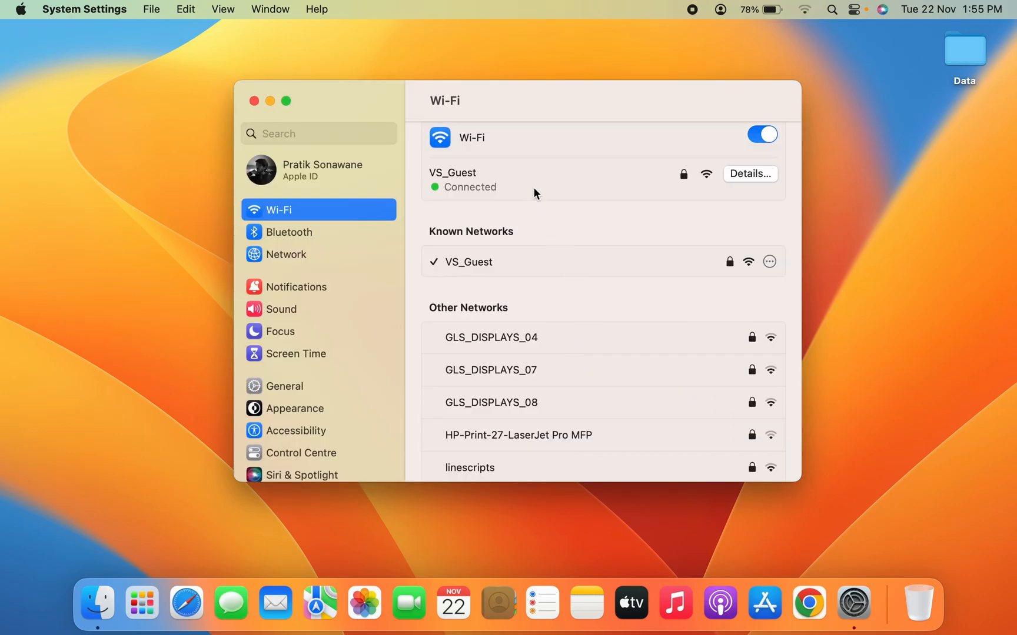
{"action": "mouse_move", "coordinate": [525, 232]}
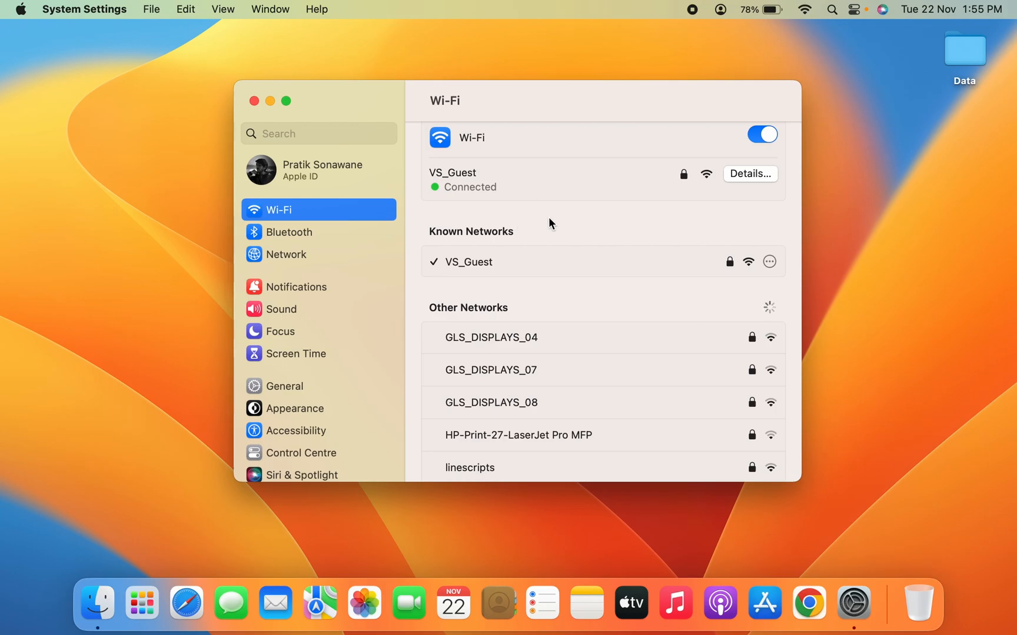
{"action": "mouse_move", "coordinate": [491, 202]}
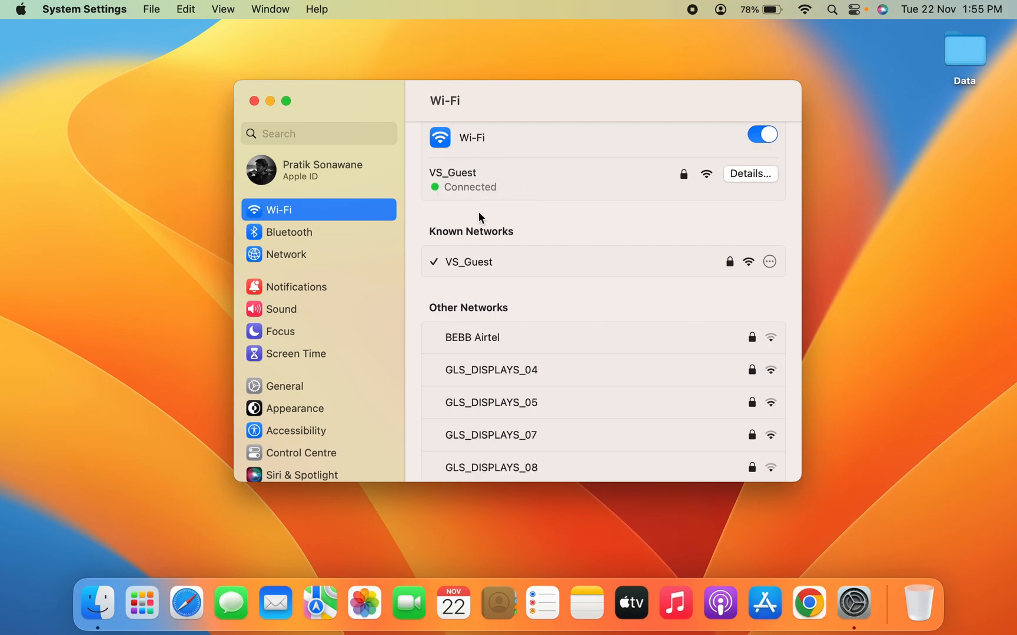
{"action": "scroll", "scroll_direction": "down", "scroll_amount": 3}
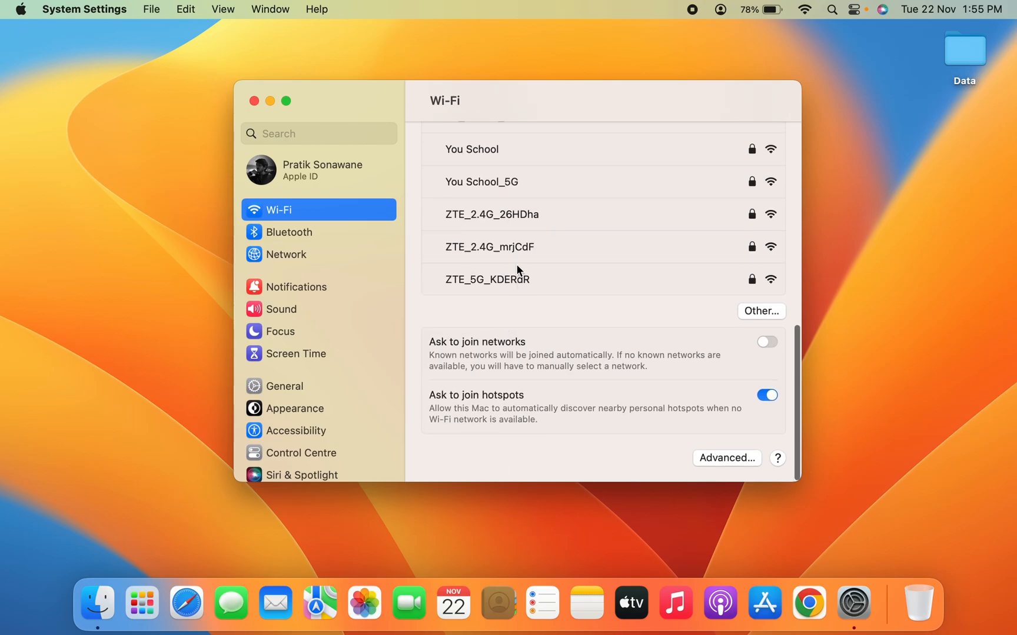
{"action": "mouse_move", "coordinate": [560, 219]}
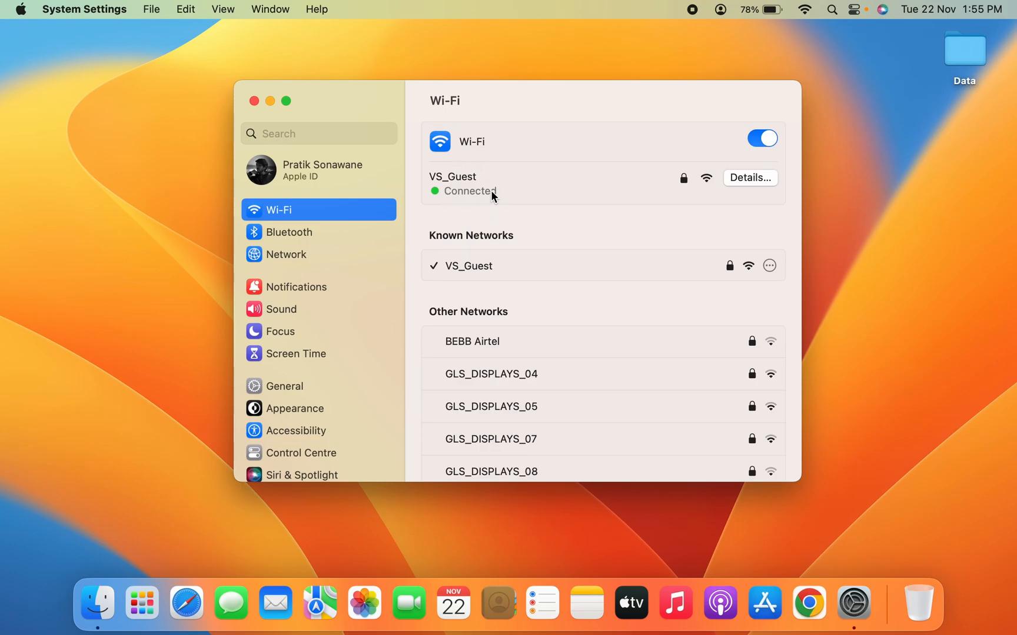
{"action": "mouse_move", "coordinate": [755, 184]}
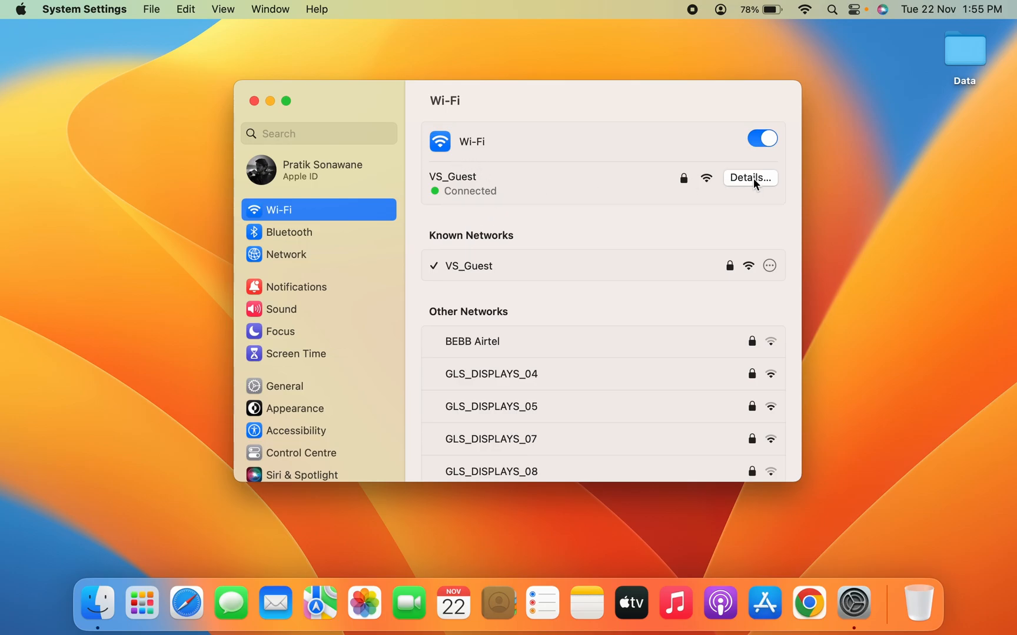
Forget VS_Guest via its details sheet, confirm Remove, and close System Settings.
{"action": "left_click", "coordinate": [750, 177]}
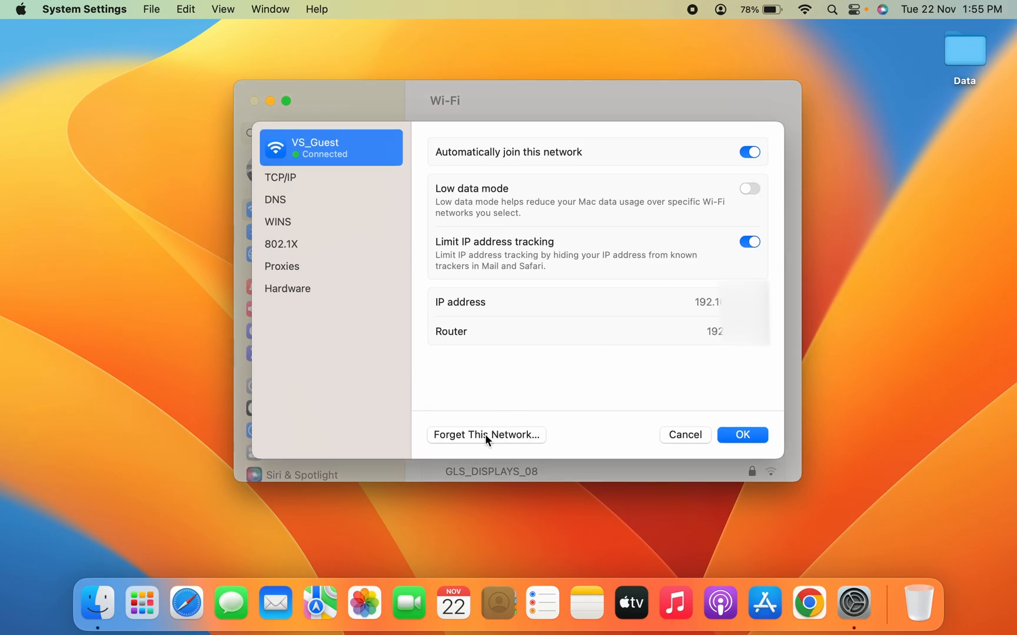
{"action": "left_click", "coordinate": [486, 435]}
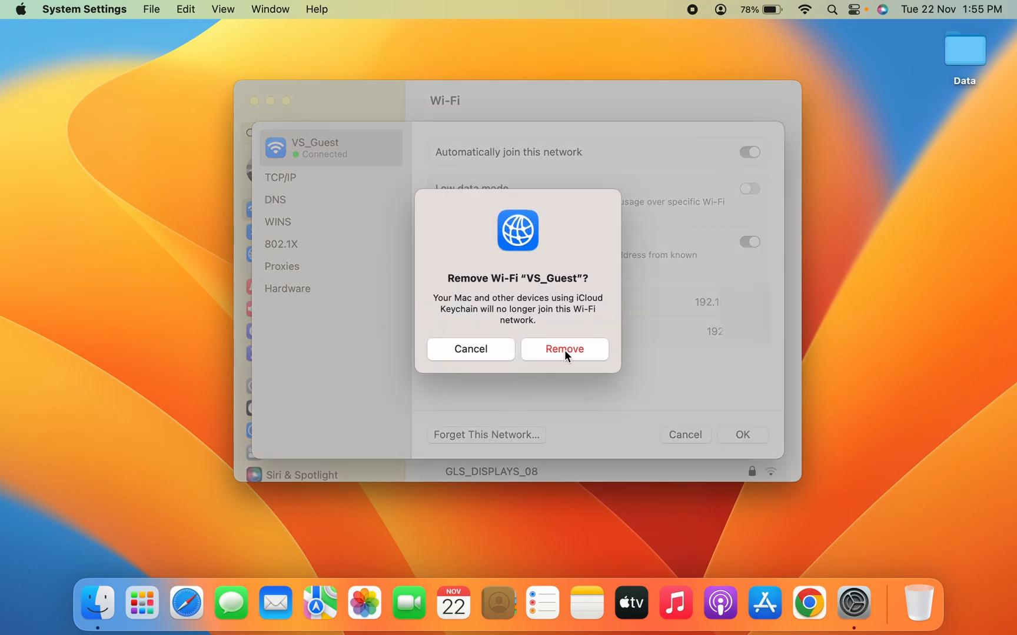
{"action": "left_click", "coordinate": [470, 348]}
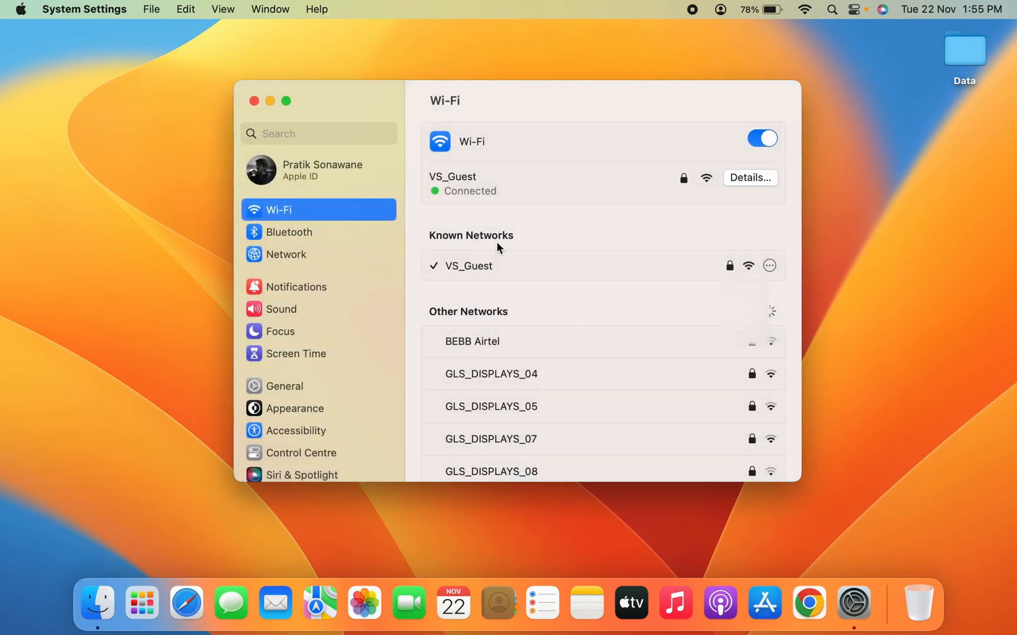
{"action": "left_click", "coordinate": [252, 100]}
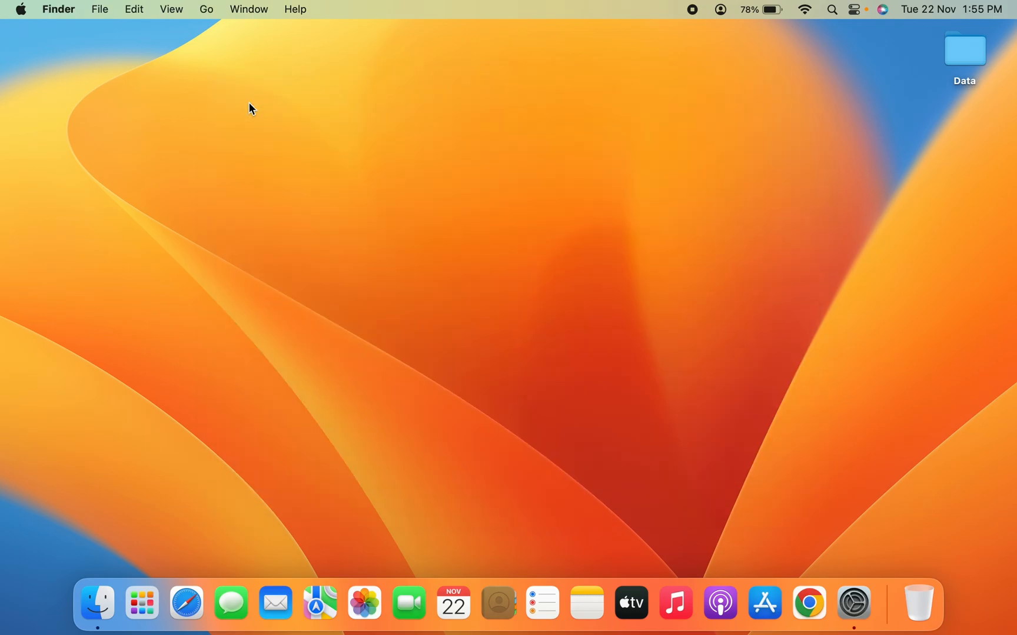
{"action": "mouse_move", "coordinate": [454, 250]}
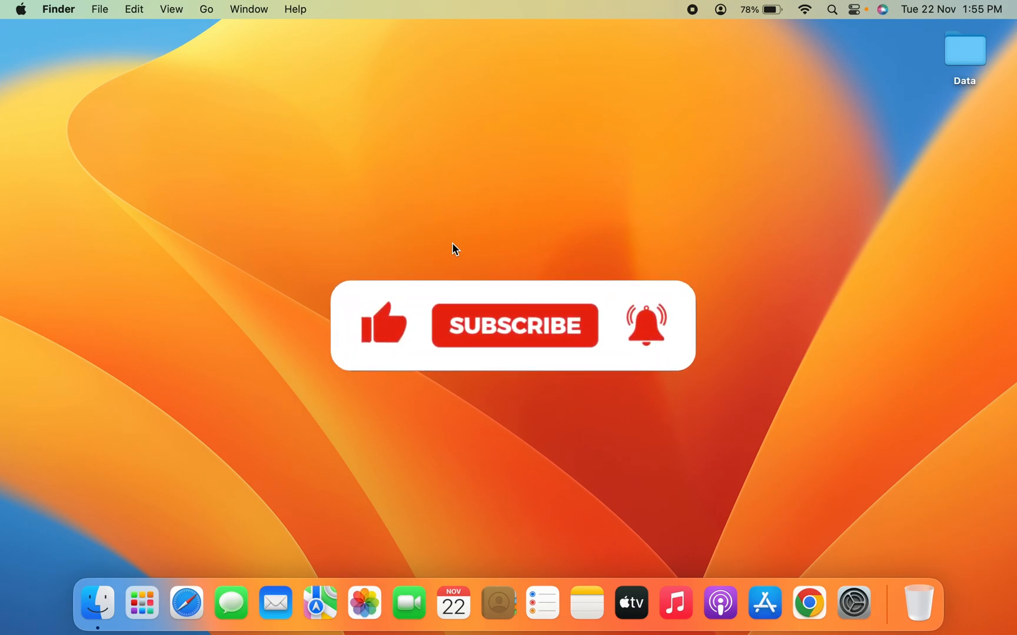
{"action": "left_click", "coordinate": [513, 324]}
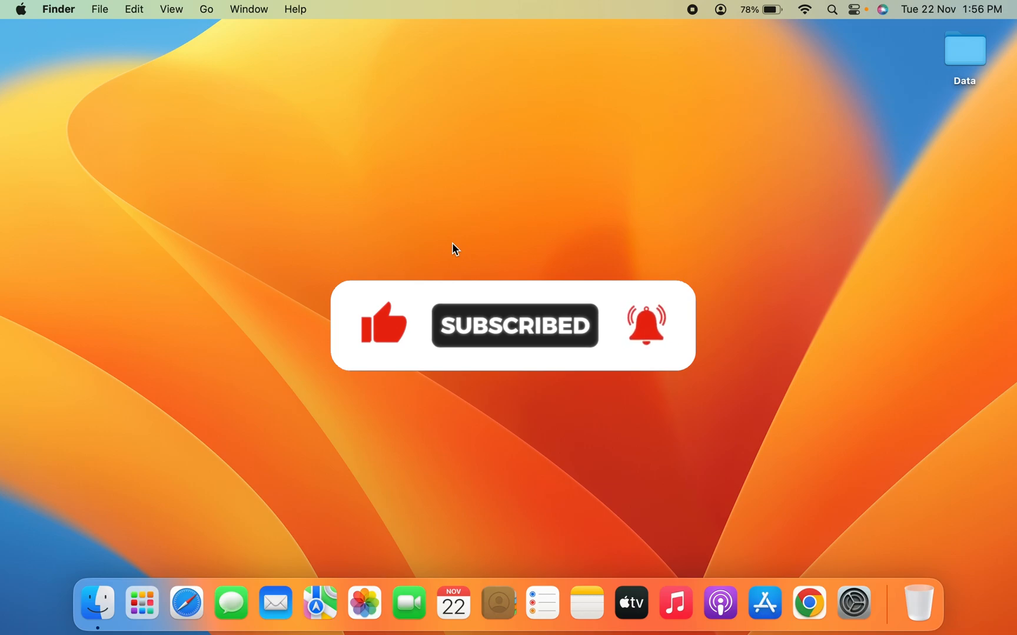